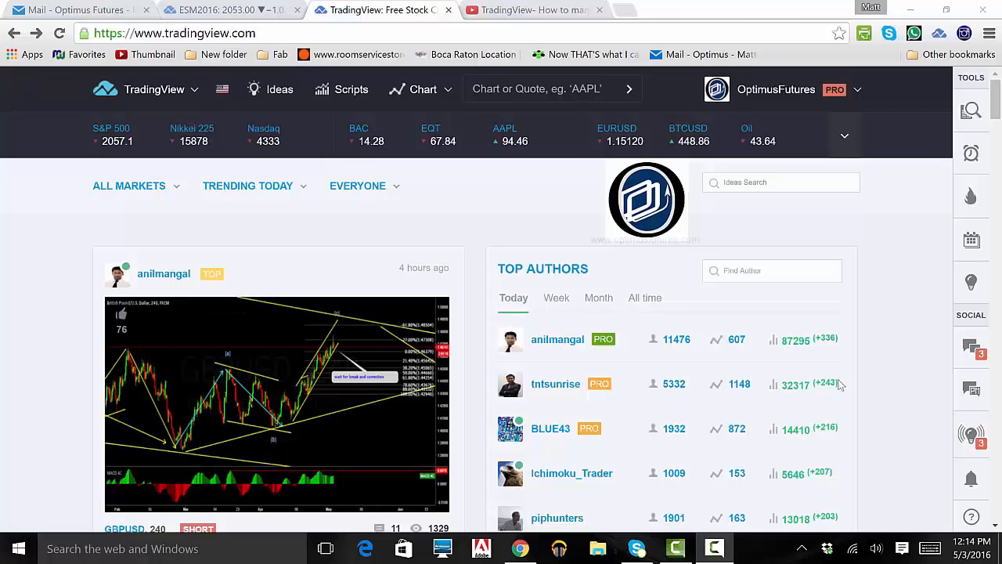
mouse_move(837, 384)
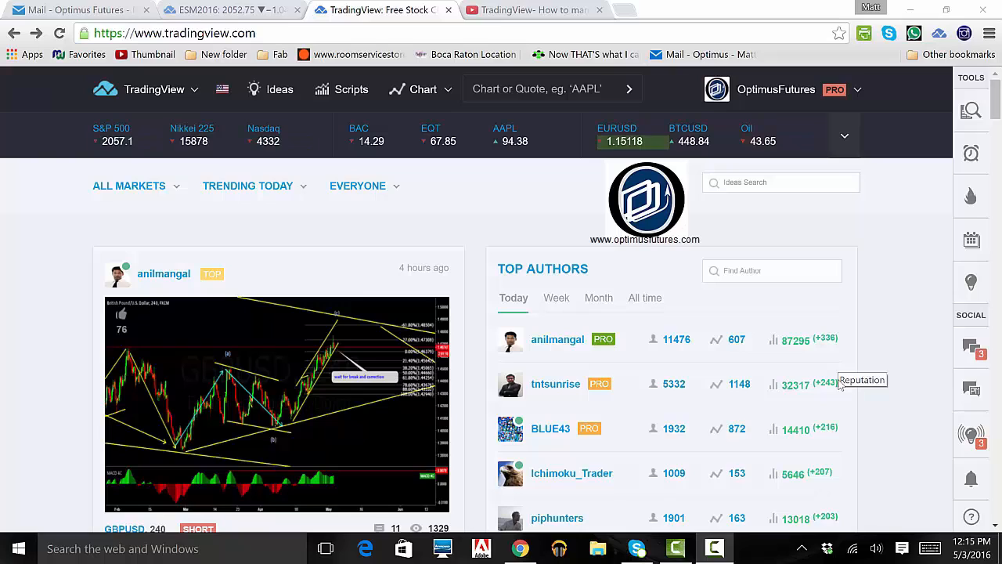
mouse_move(898, 433)
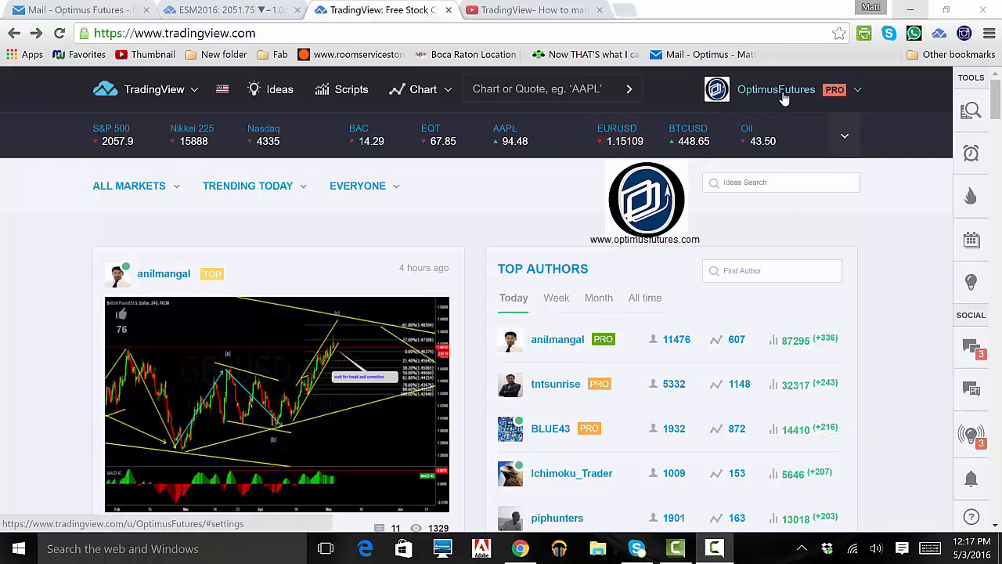
Open Profile Settings from the OptimusFutures account menu.
click(858, 89)
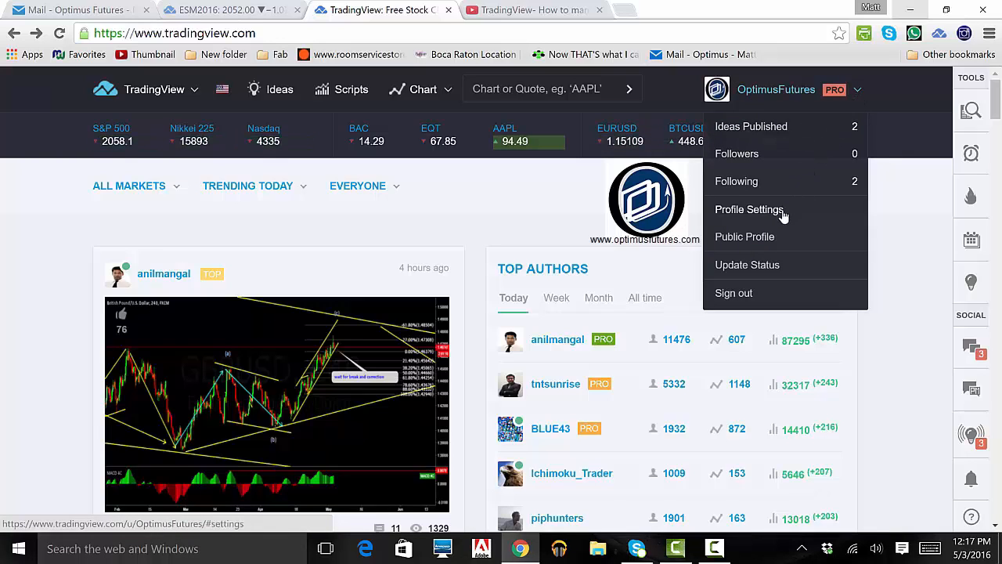
click(749, 209)
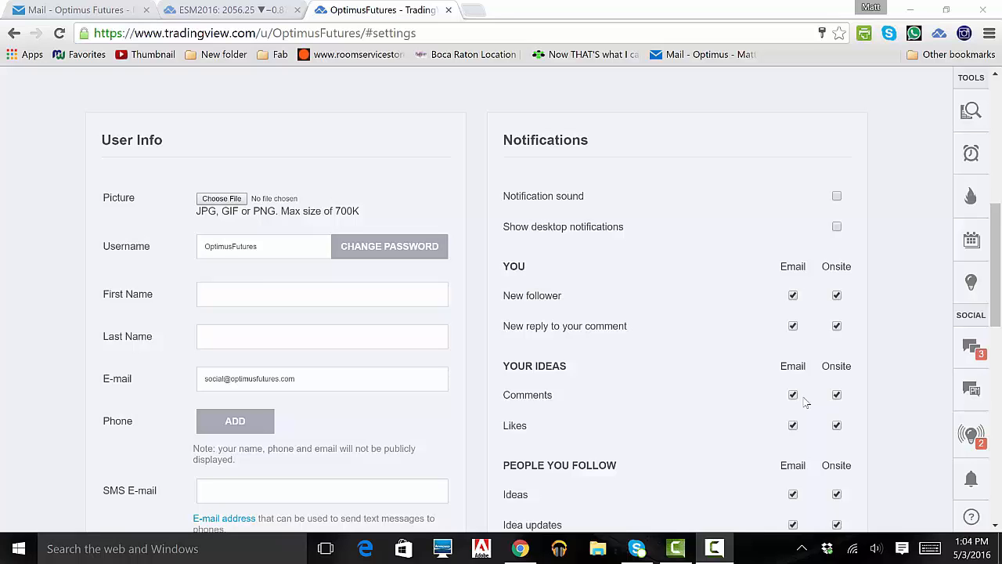
Scroll through User Info and Notifications to About me, then reopen the account menu.
scroll(down, 3)
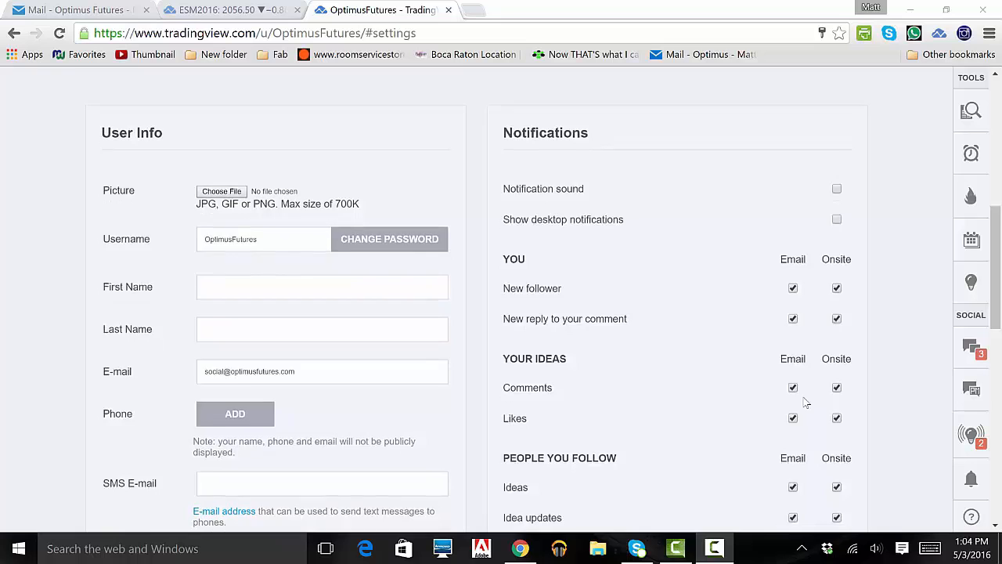
scroll(down, 3)
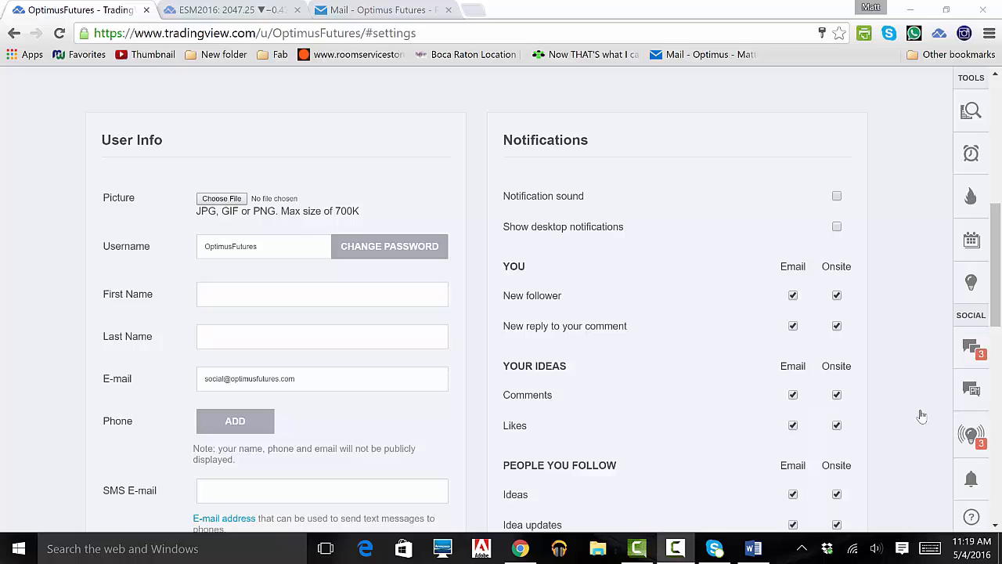
scroll(down, 3)
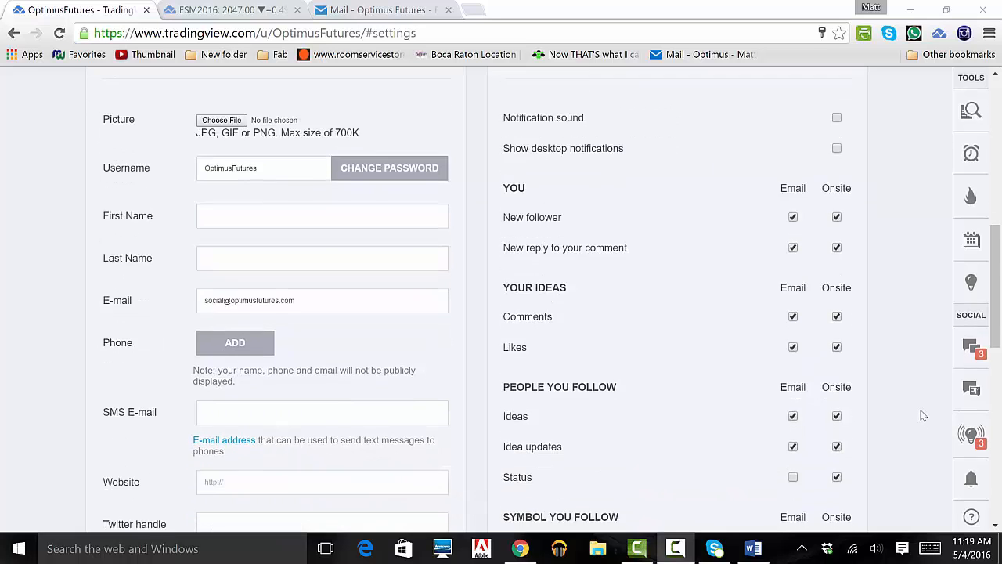
scroll(down, 3)
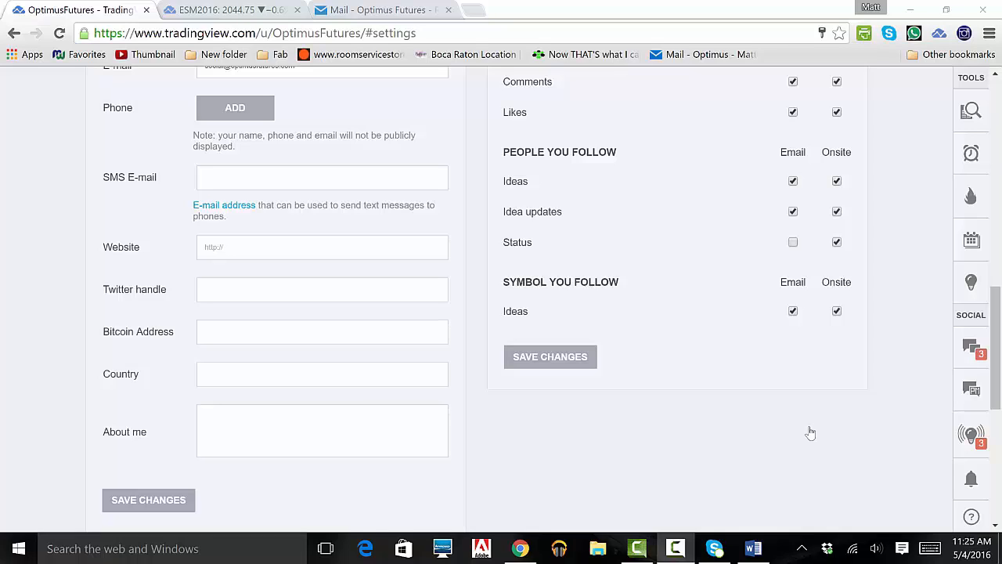
mouse_move(811, 431)
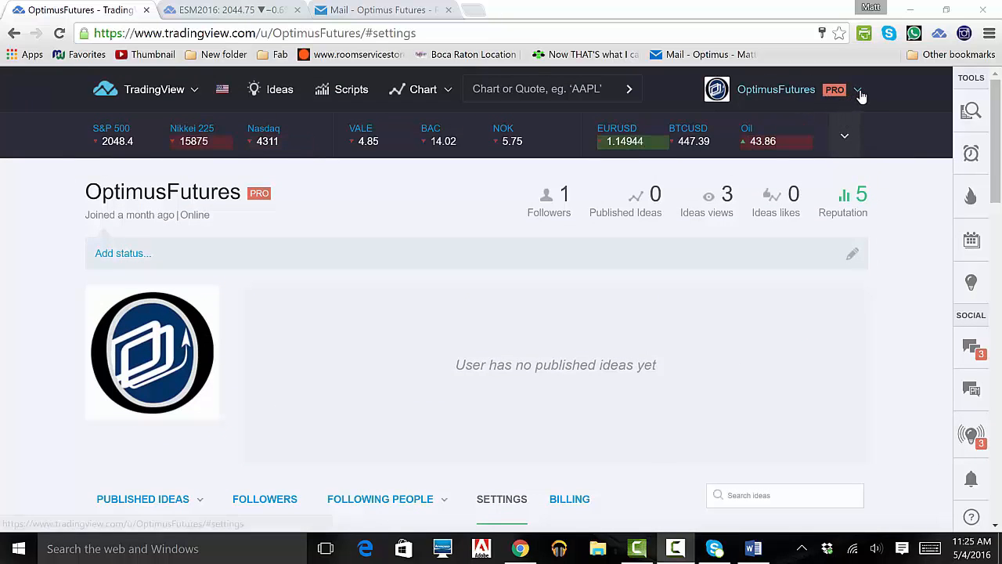
click(859, 89)
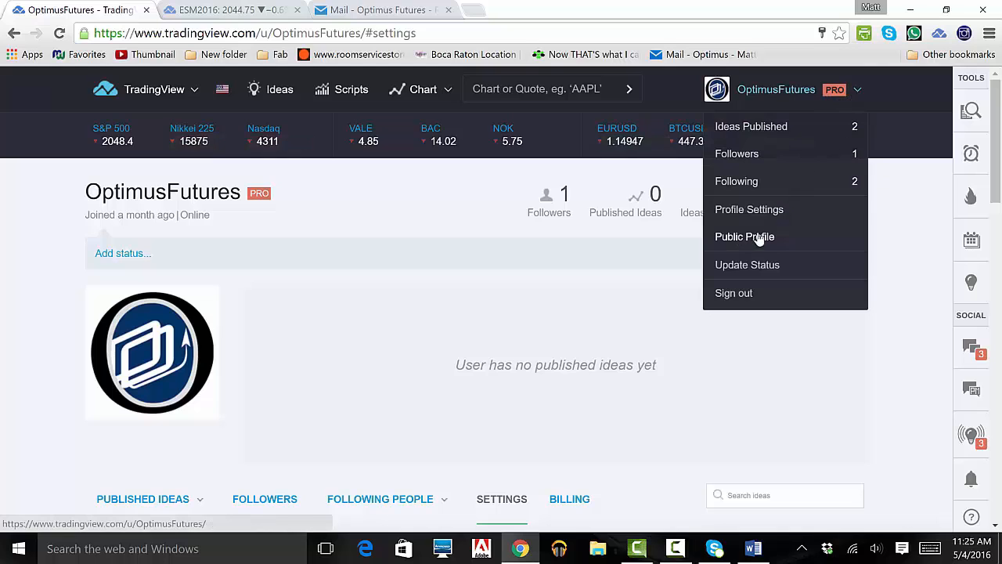
Open the Public Profile page and scroll to the About Me and Contact Info panel.
click(744, 236)
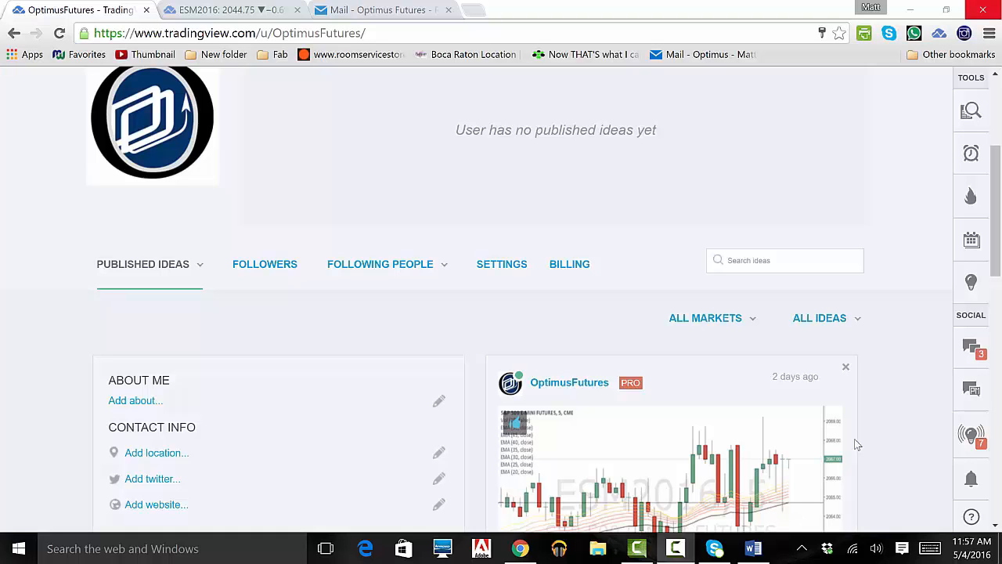
scroll(down, 3)
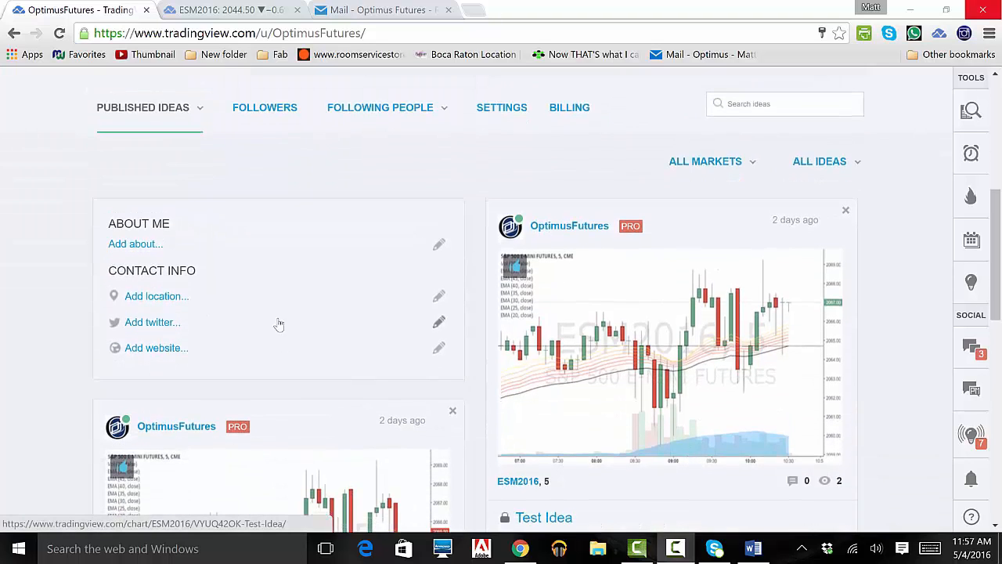